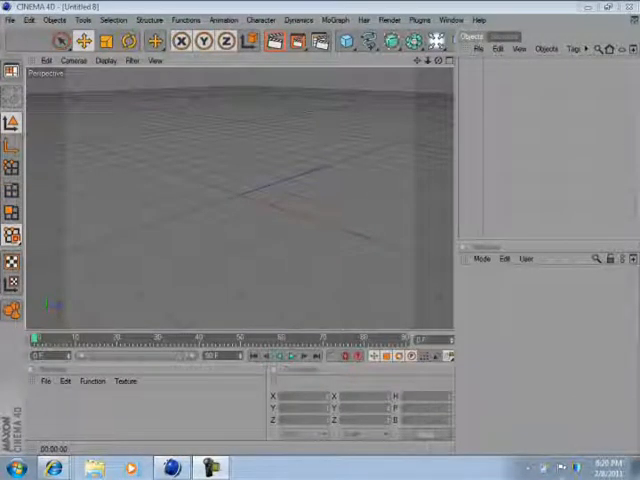
Add a MoGraph extruded Text object to the empty scene.
left_click(336, 19)
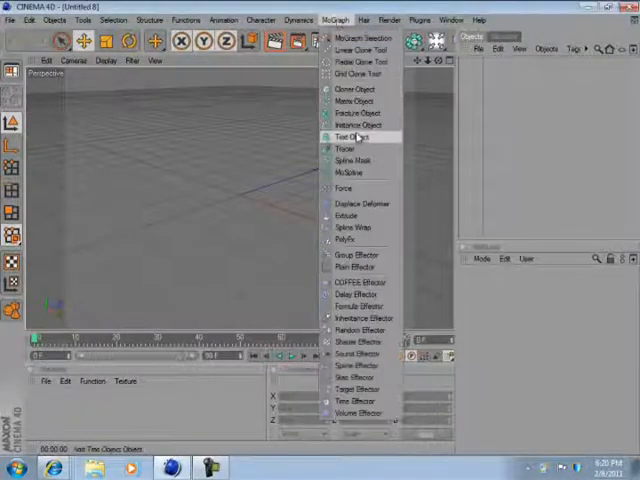
left_click(347, 137)
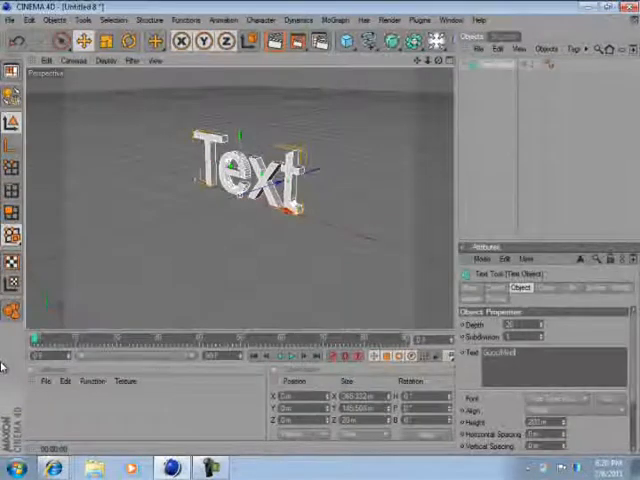
type("GucciModz")
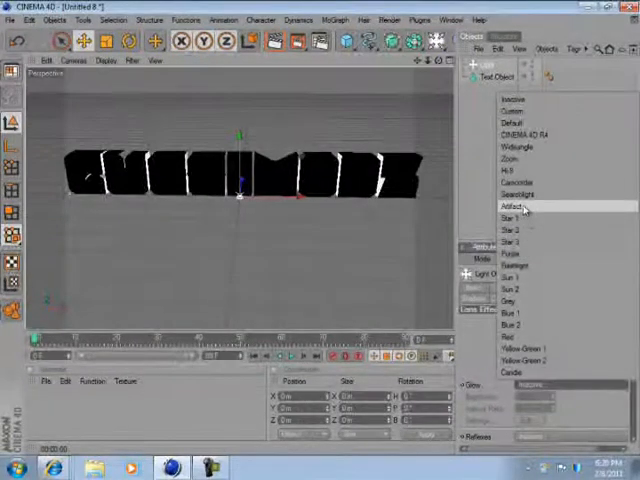
Apply the Artifact lens-glow preset to the light's Lens effect.
left_click(516, 207)
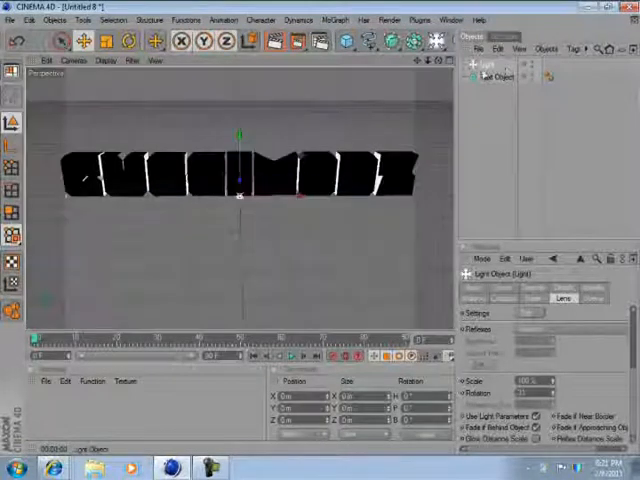
Paste a copy of the lens-flare light so the scene holds two lights.
left_click(497, 48)
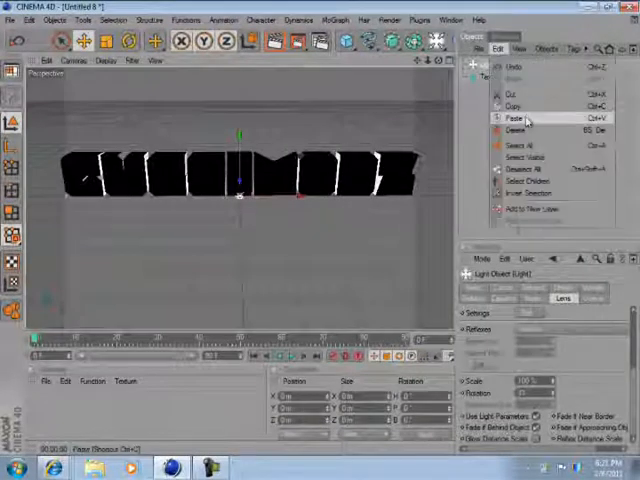
left_click(515, 118)
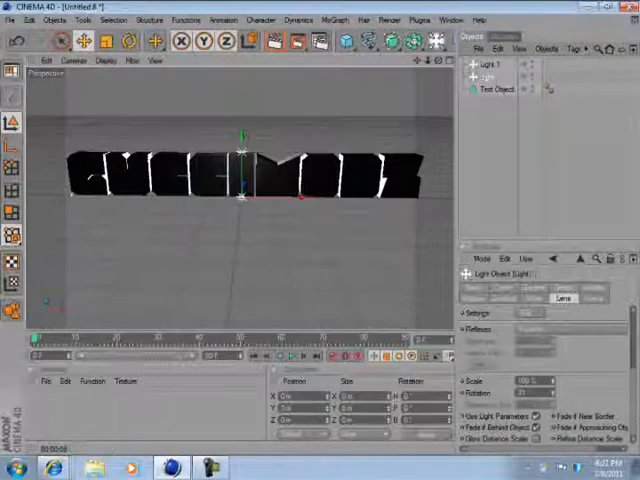
Record a position, scale and rotation keyframe for the selected light.
left_click(336, 356)
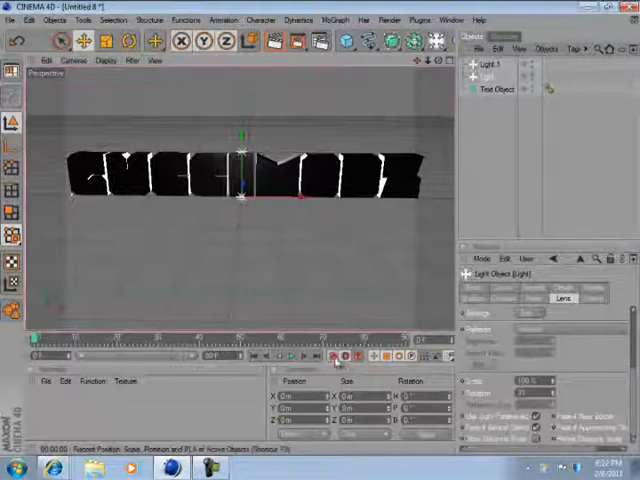